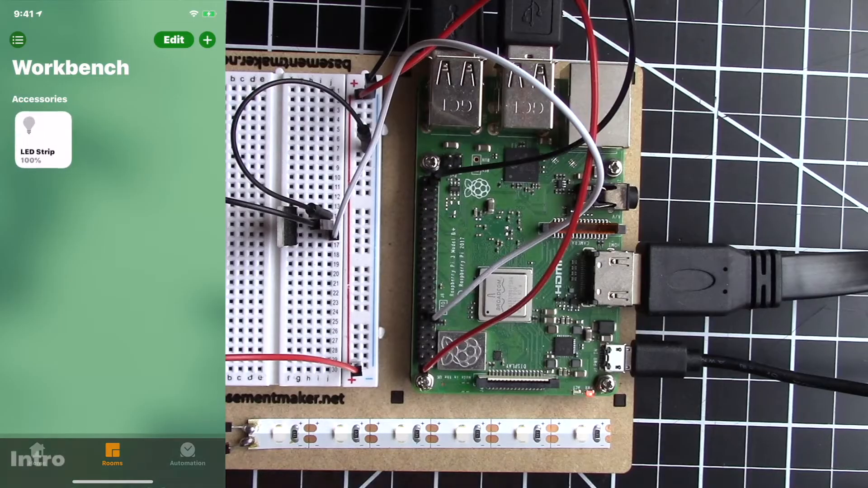
Step: Install PM2 globally with npm and run 'pm2 startup' to print the systemd boot command
left_click(42, 138)
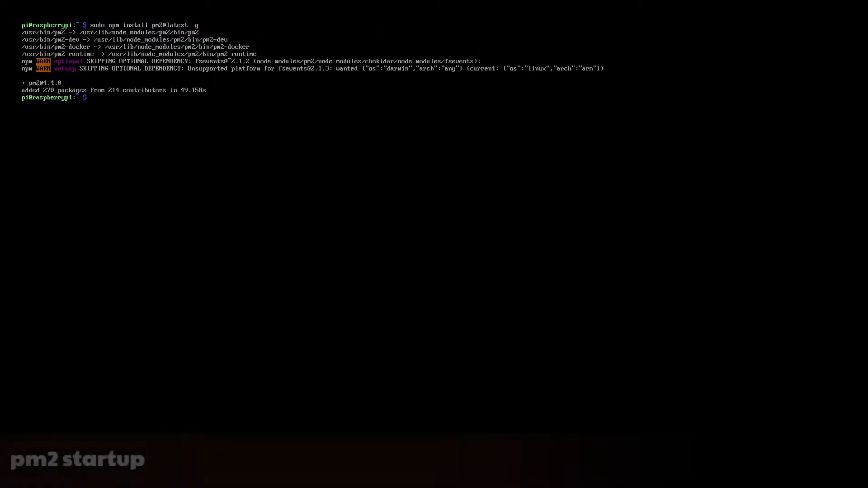
type("pm2 startup")
type("sudo")
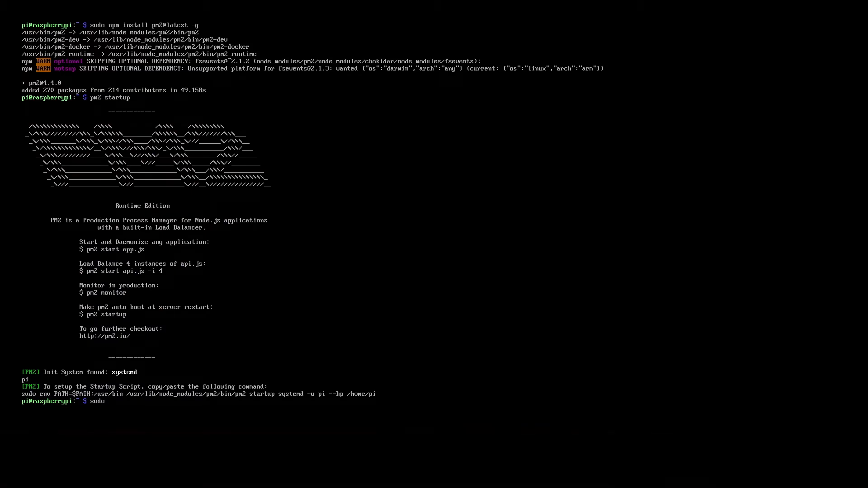
Step: Run the 'sudo env PATH=... pm2 startup systemd -u pi --hp /home/pi' command and check the PM2 process list
type("env PATH=$PATH:/usr/bin")
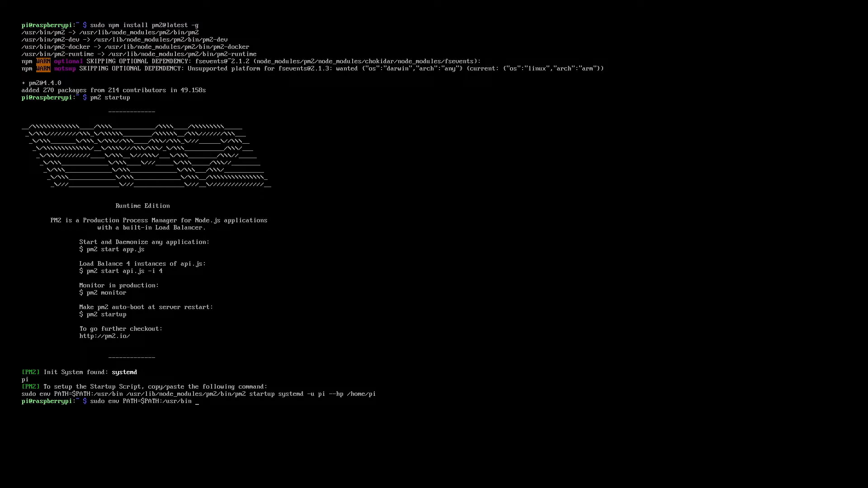
type("/usr/lib/node_modules/pm2/bin/pm2 startup systemd -u pi --hp /home/pi")
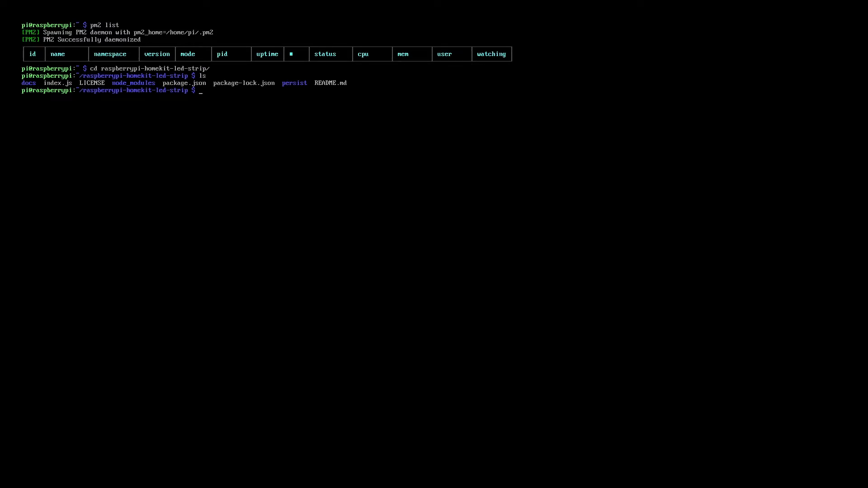
type("pm2 start npm -- start")
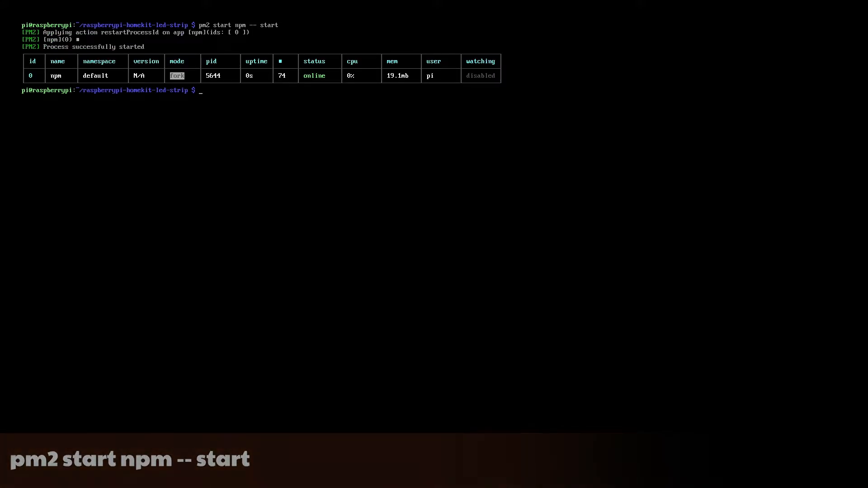
Step: Start the project's npm start script under PM2 and begin requesting its logs
type("pm2 logs")
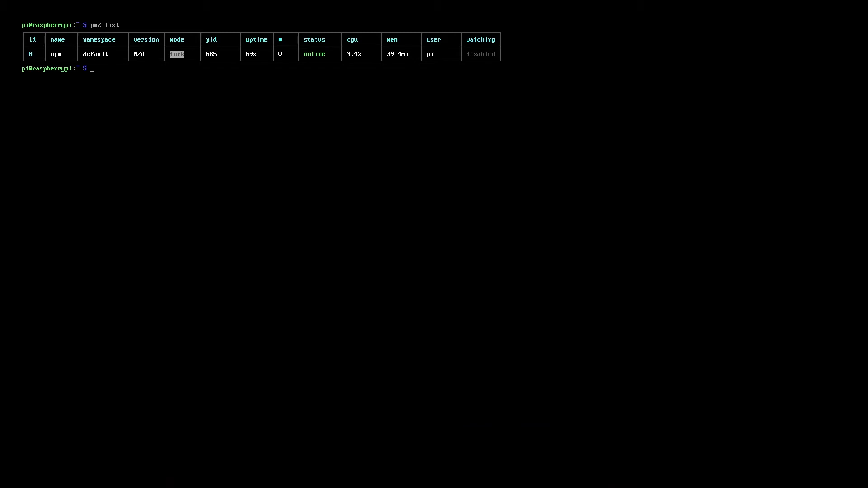
Step: Stop, restart and delete PM2 process 0, then attempt 'pm2 save' and 'pm2 save --force'
type("pm2 logs")
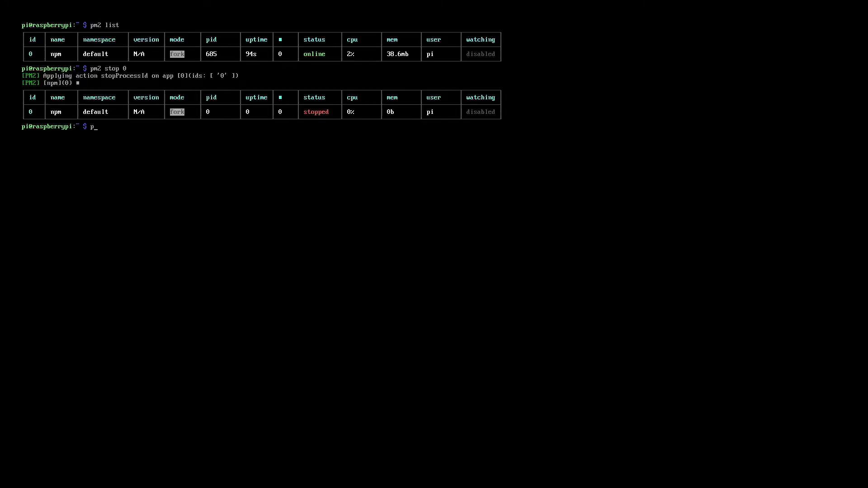
type("pm2 start 0")
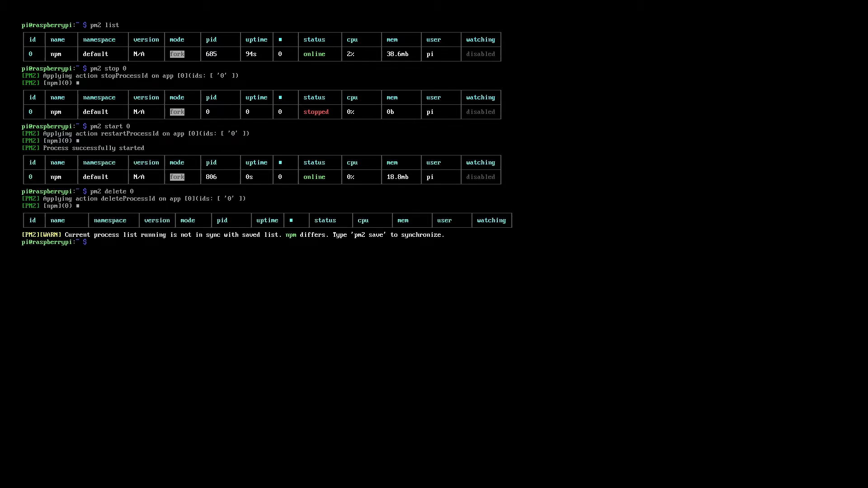
type("pm2 save")
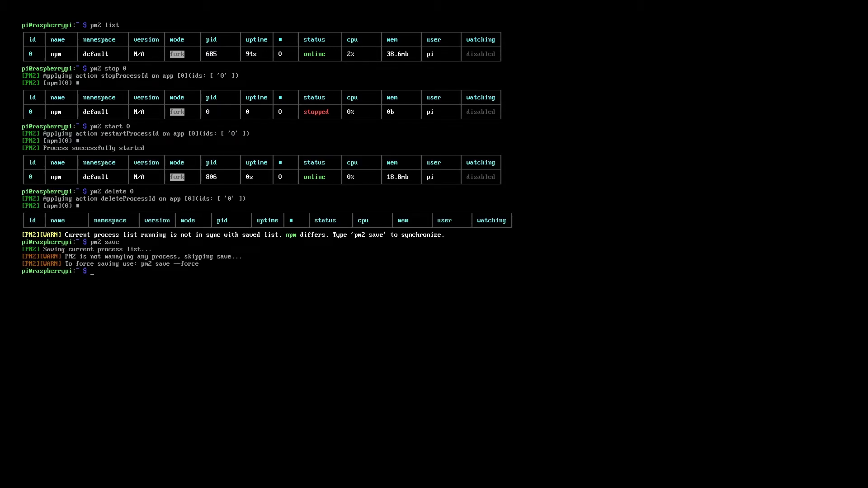
type("pm2 save --")
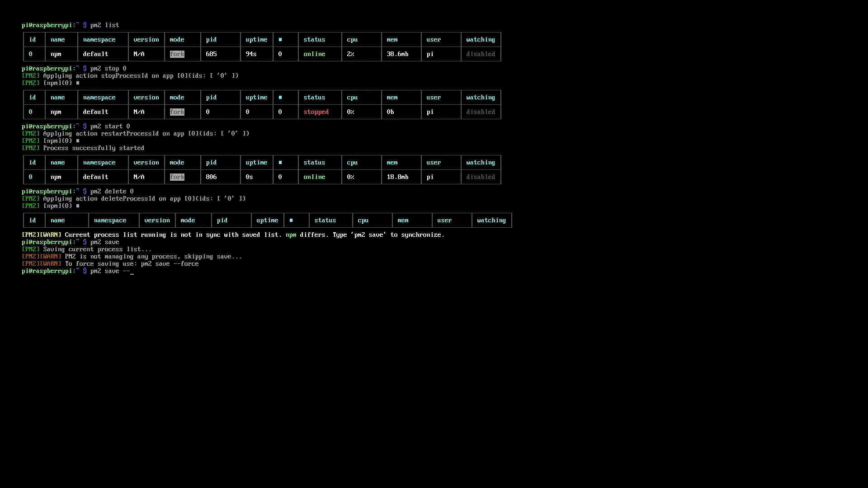